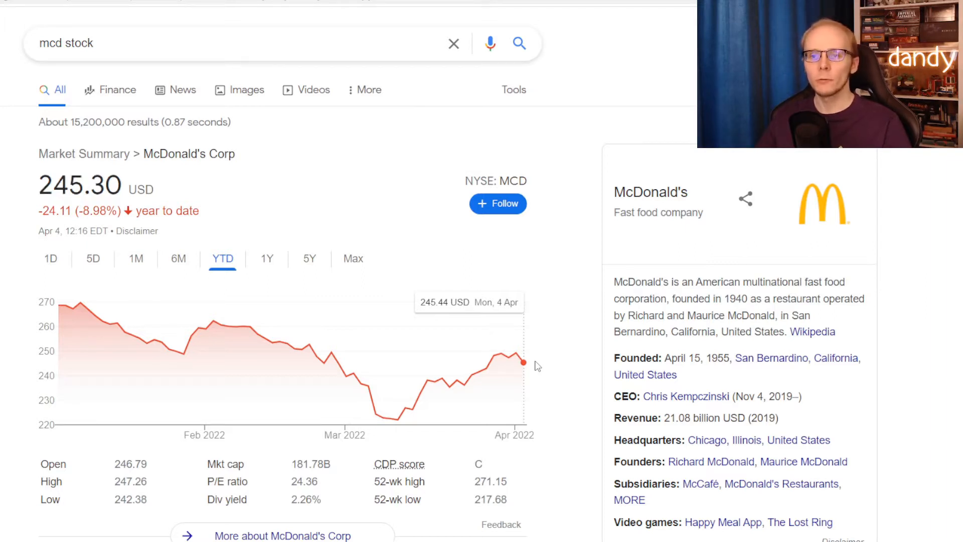
Switch the MCD chart range to 1Y, then to 5Y showing 88% growth.
{"action": "left_click", "coordinate": [267, 258]}
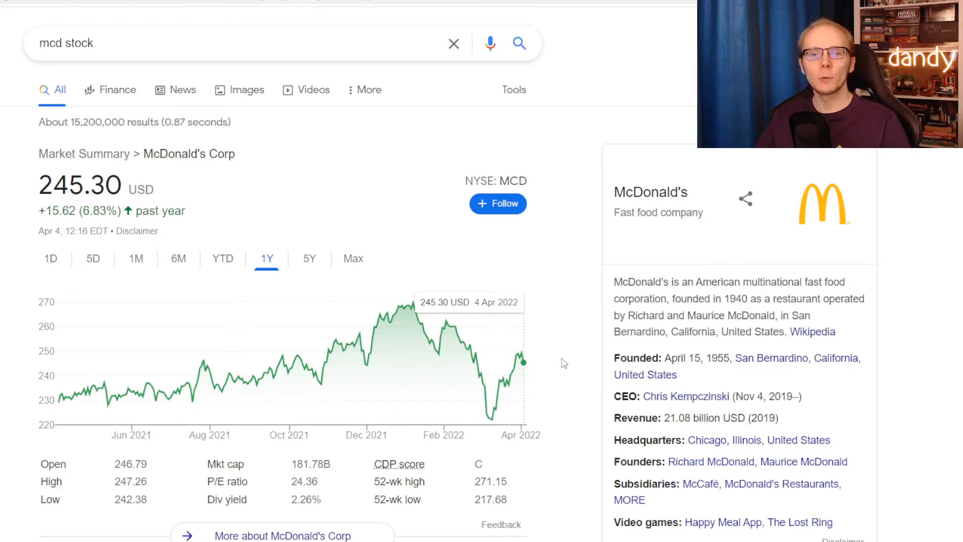
{"action": "left_click", "coordinate": [308, 257]}
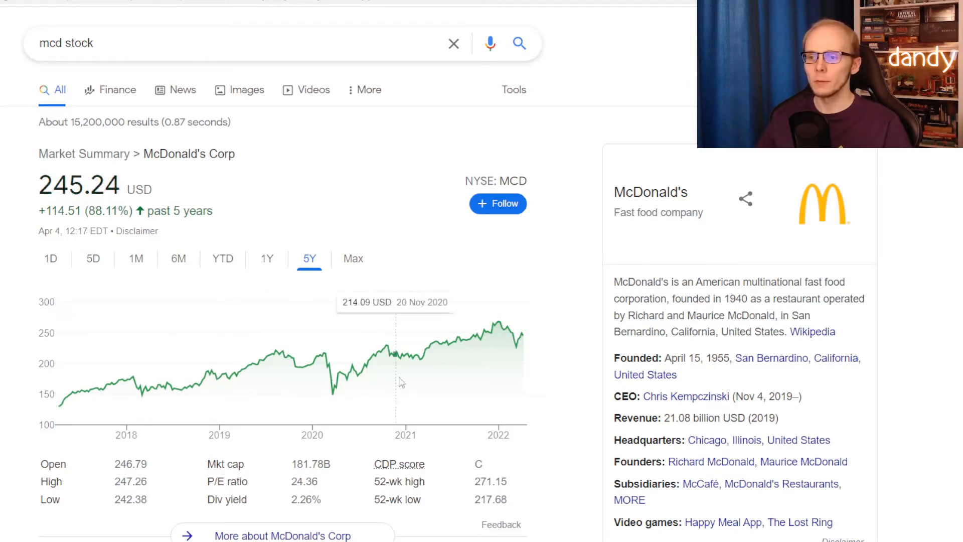
{"action": "mouse_move", "coordinate": [536, 364]}
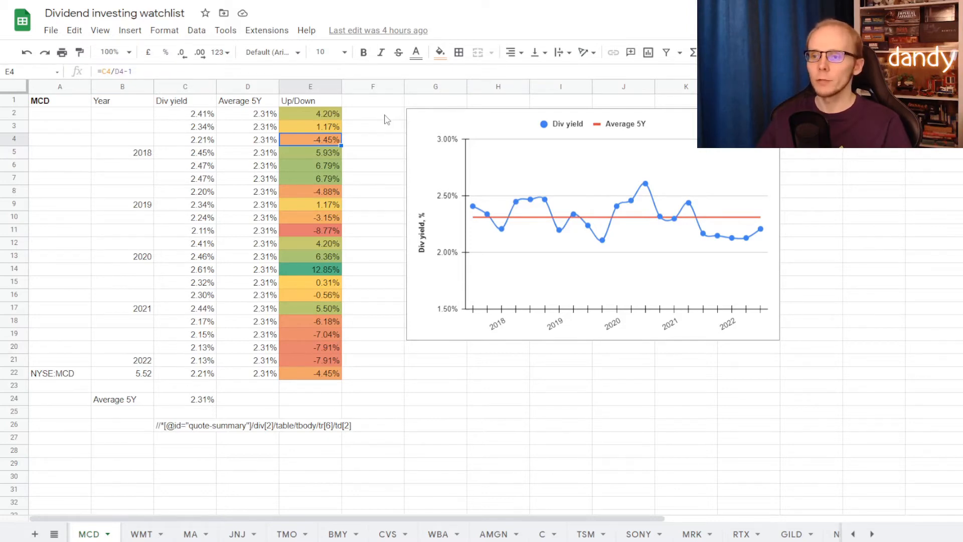
Inspect the Up/Down formulas in cells E4, E7, E11, E14 and E20 on the MCD sheet.
{"action": "left_click", "coordinate": [309, 178]}
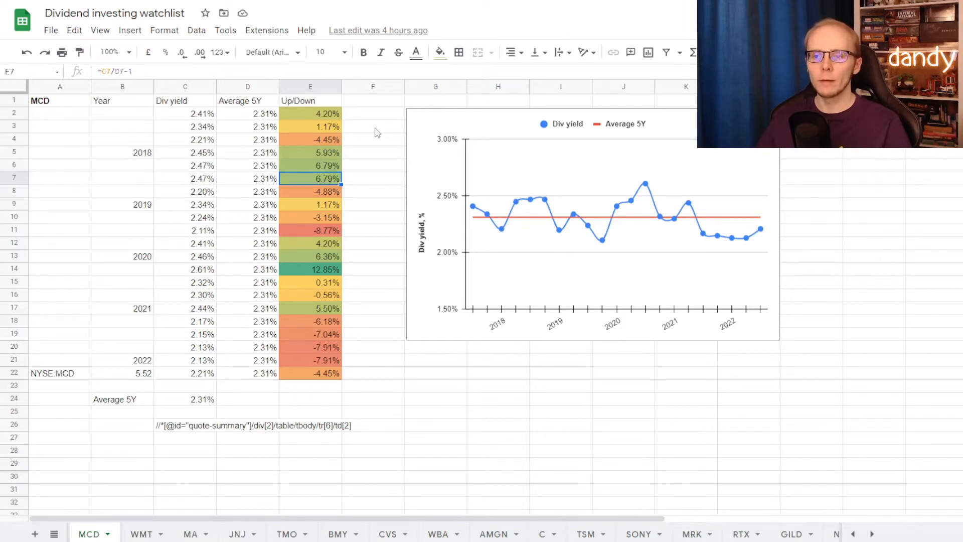
{"action": "left_click", "coordinate": [310, 231]}
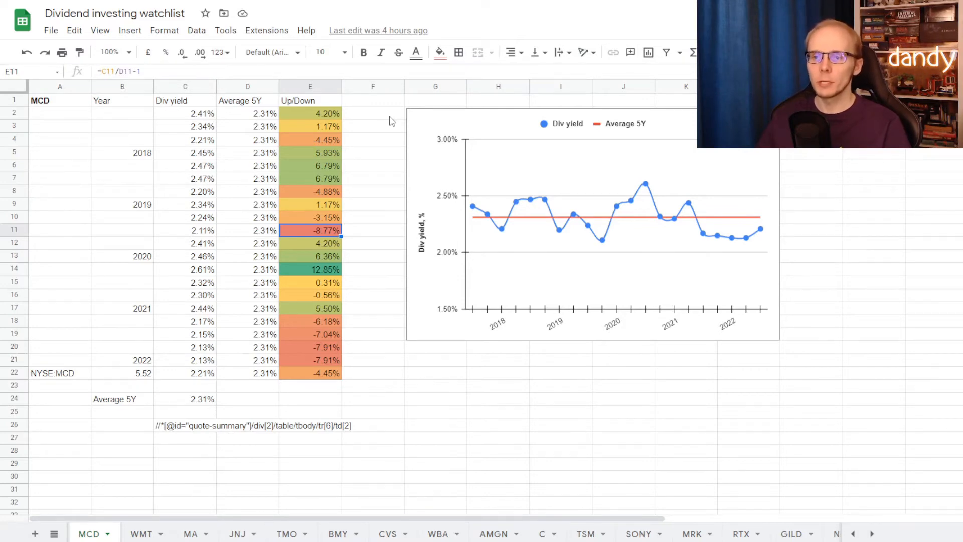
{"action": "left_click", "coordinate": [310, 269]}
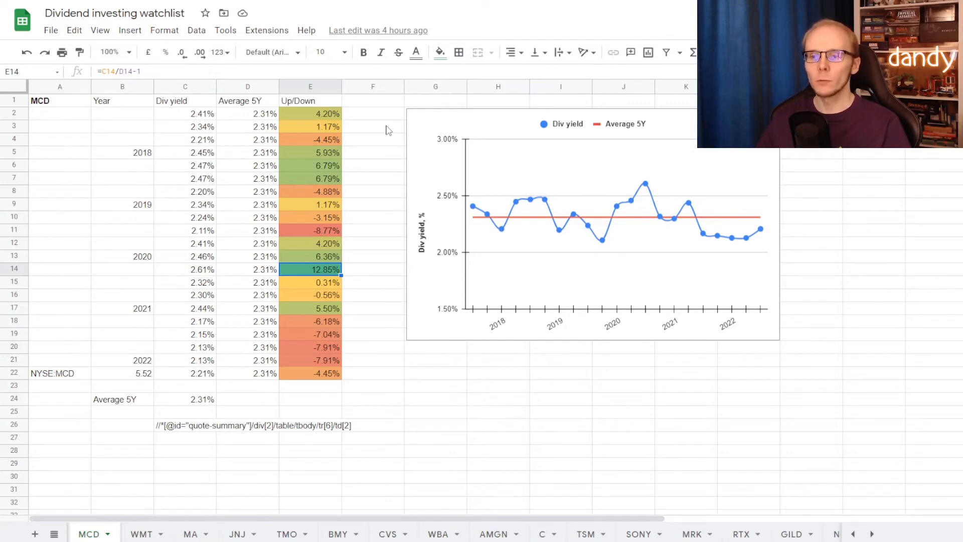
{"action": "left_click", "coordinate": [310, 347]}
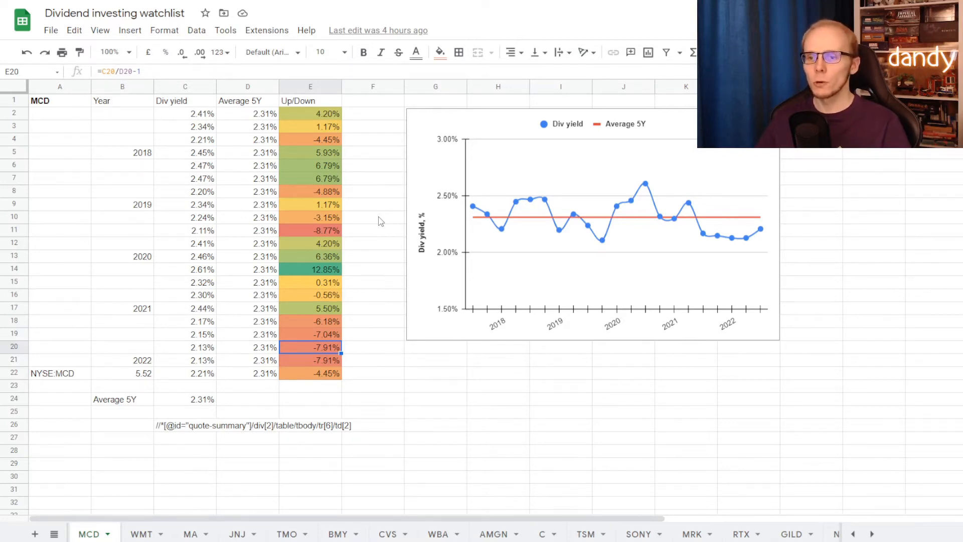
{"action": "left_click", "coordinate": [310, 373]}
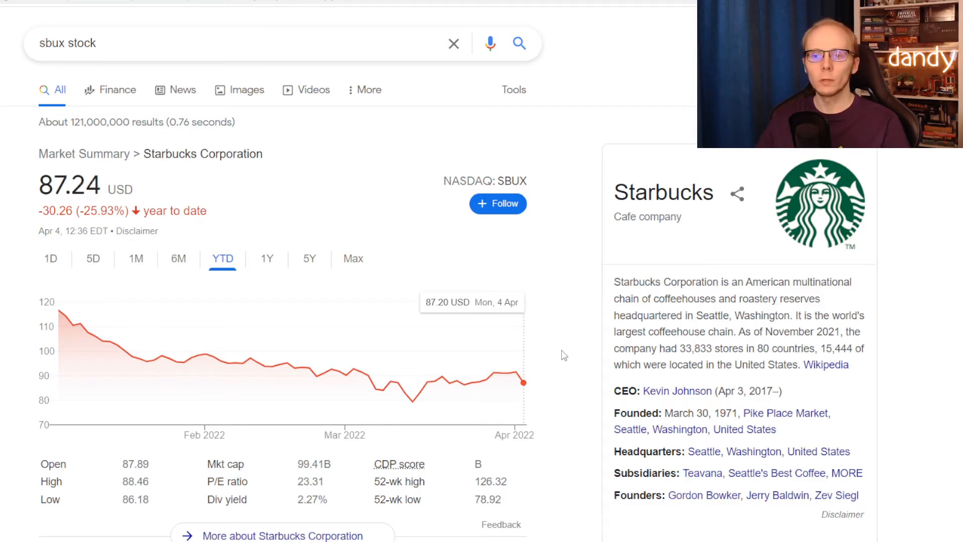
Switch the SBUX chart range to 1Y, then to 5Y showing a 48.95% gain.
{"action": "left_click", "coordinate": [267, 257]}
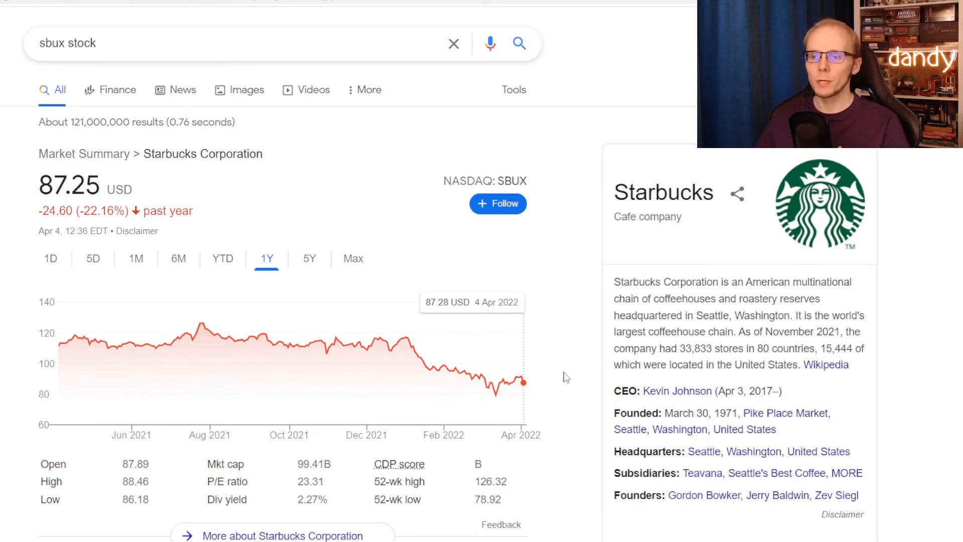
{"action": "left_click", "coordinate": [309, 257]}
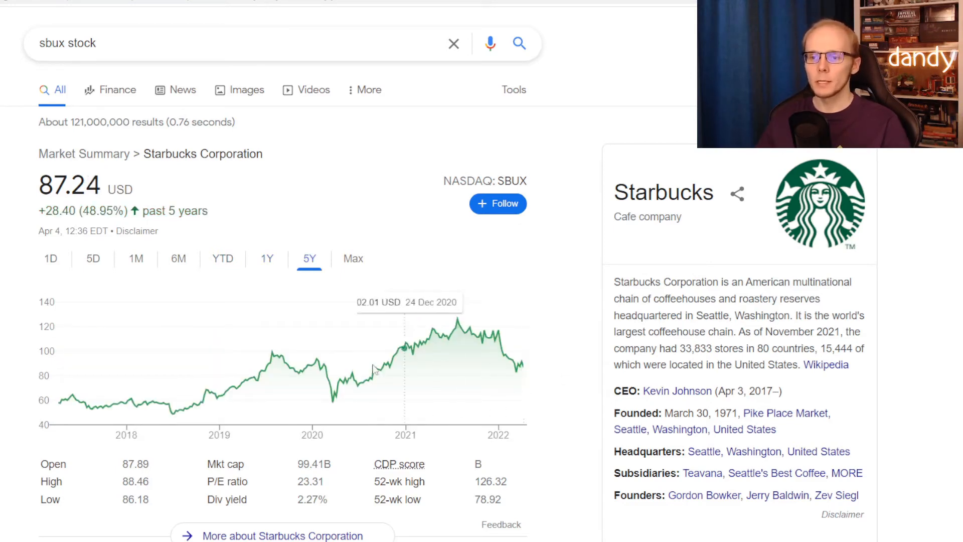
{"action": "mouse_move", "coordinate": [58, 405]}
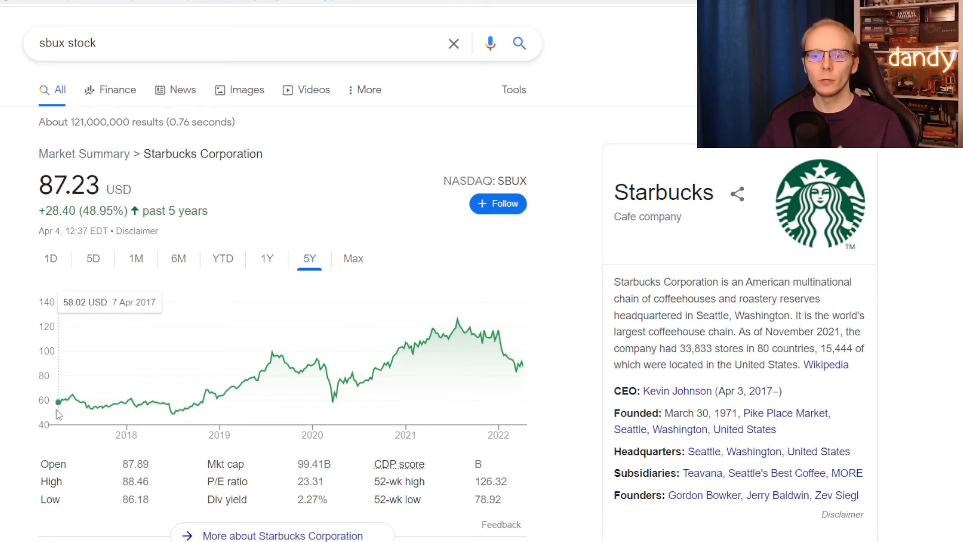
{"action": "mouse_move", "coordinate": [472, 408]}
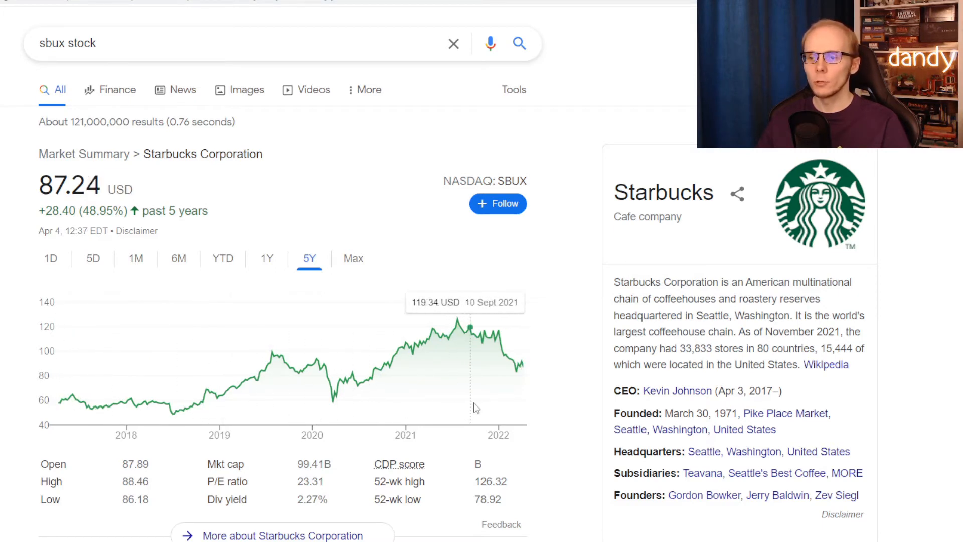
{"action": "mouse_move", "coordinate": [555, 413]}
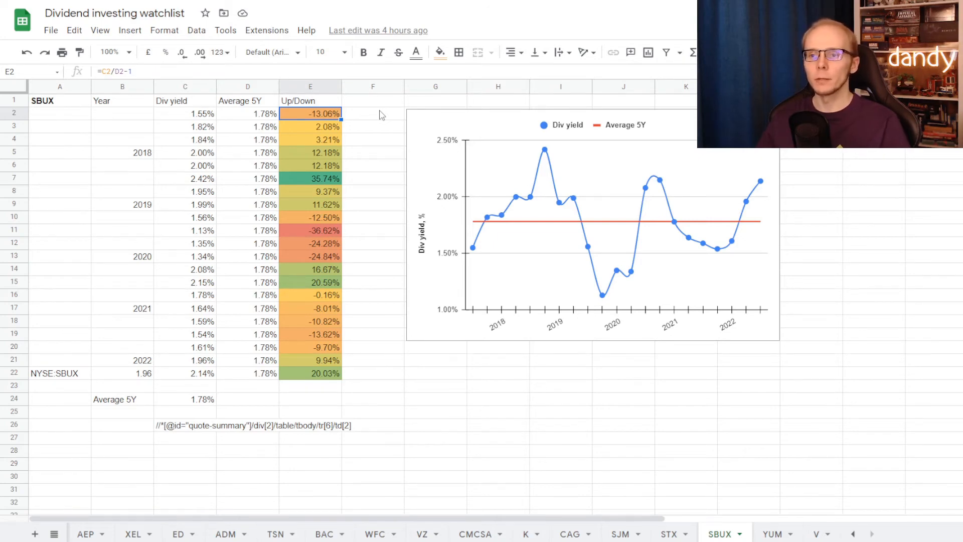
{"action": "left_click", "coordinate": [310, 179]}
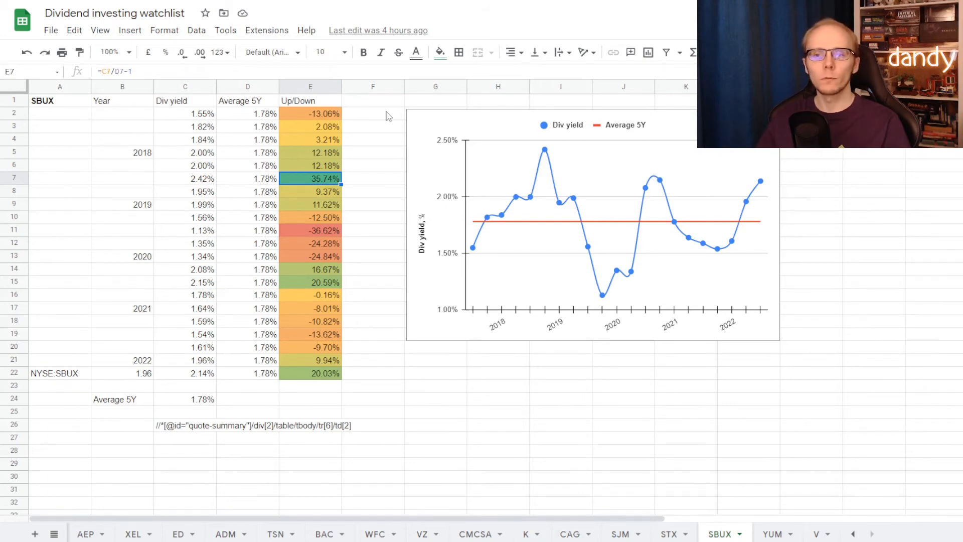
{"action": "left_click", "coordinate": [184, 230]}
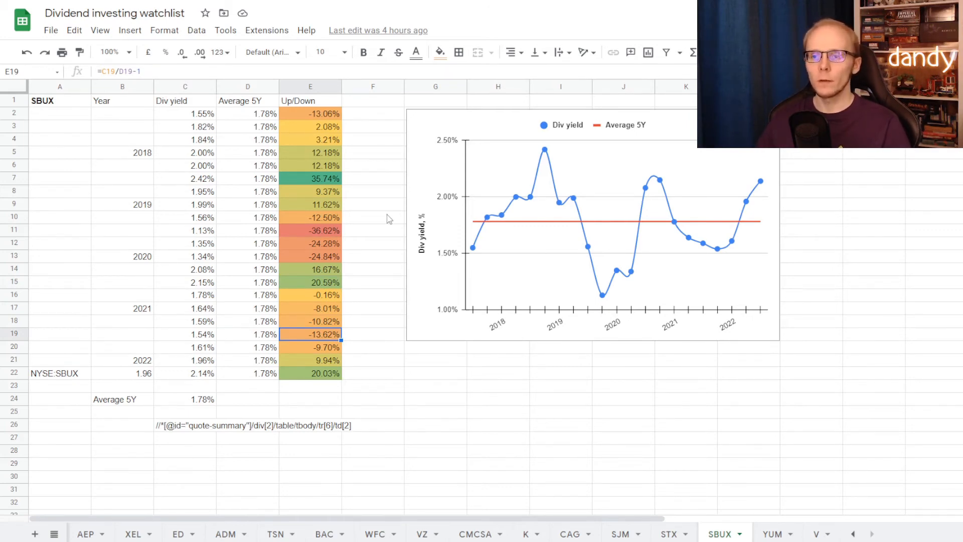
{"action": "left_click", "coordinate": [310, 373]}
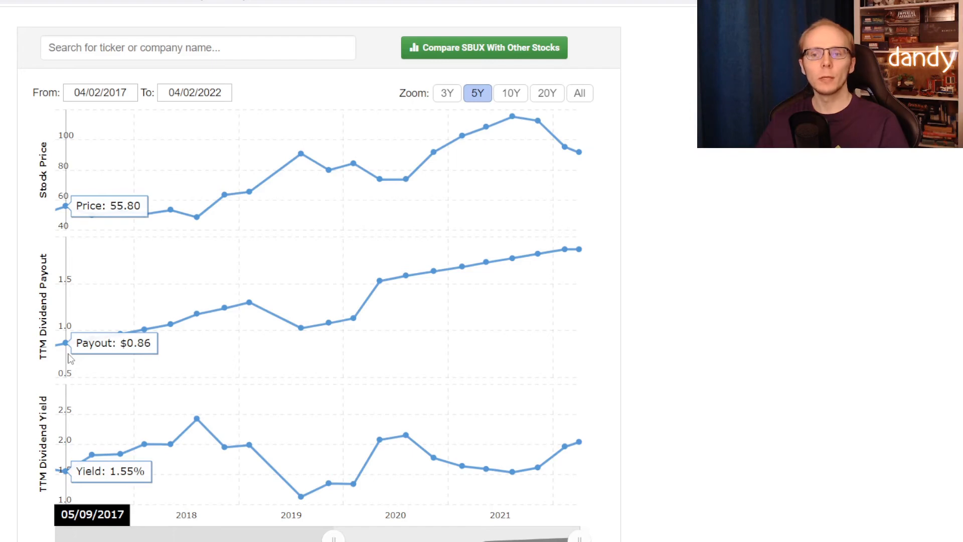
{"action": "mouse_move", "coordinate": [170, 329]}
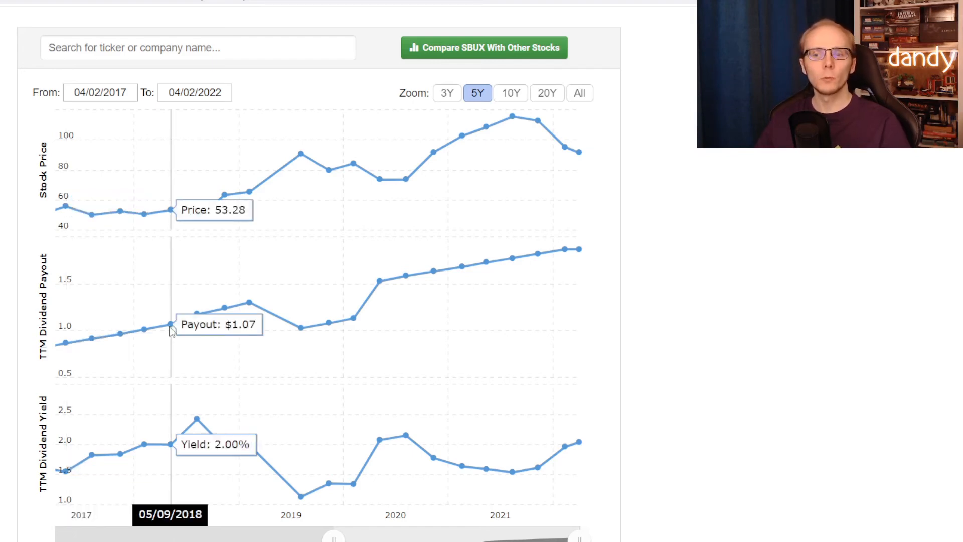
{"action": "mouse_move", "coordinate": [301, 325]}
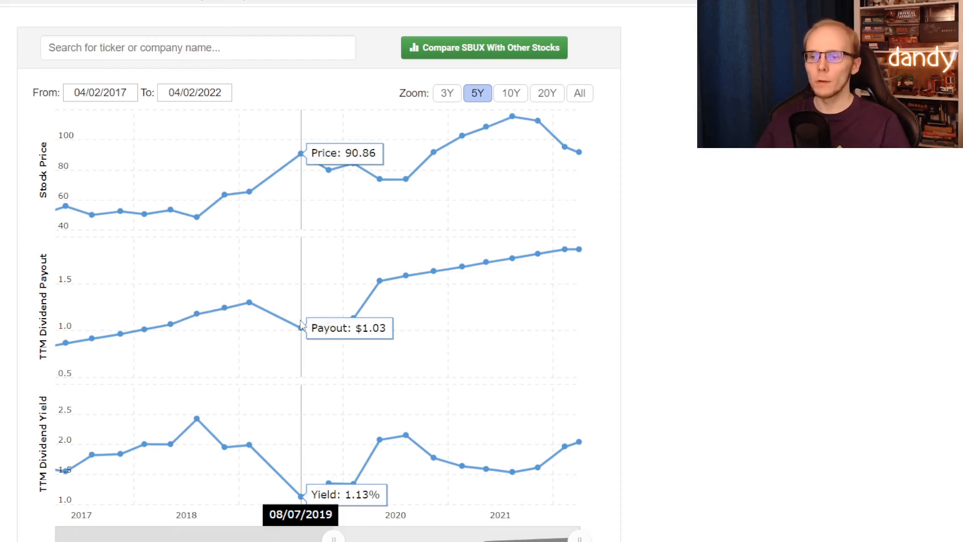
{"action": "mouse_move", "coordinate": [405, 307]}
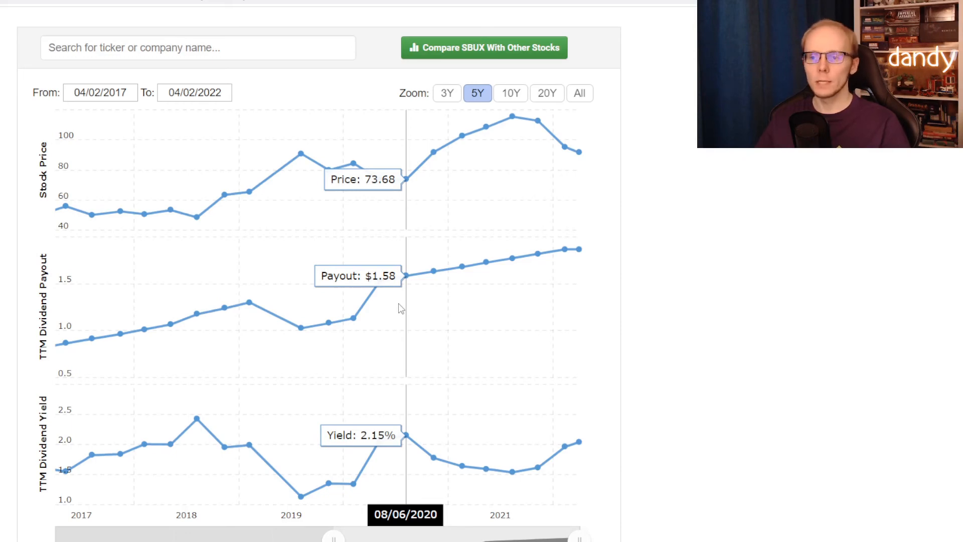
{"action": "mouse_move", "coordinate": [510, 284]}
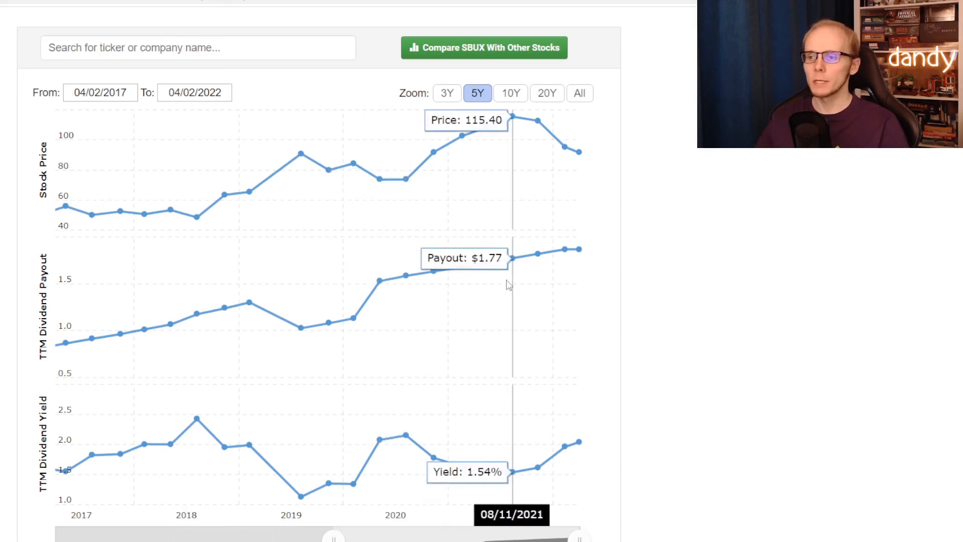
{"action": "mouse_move", "coordinate": [562, 255]}
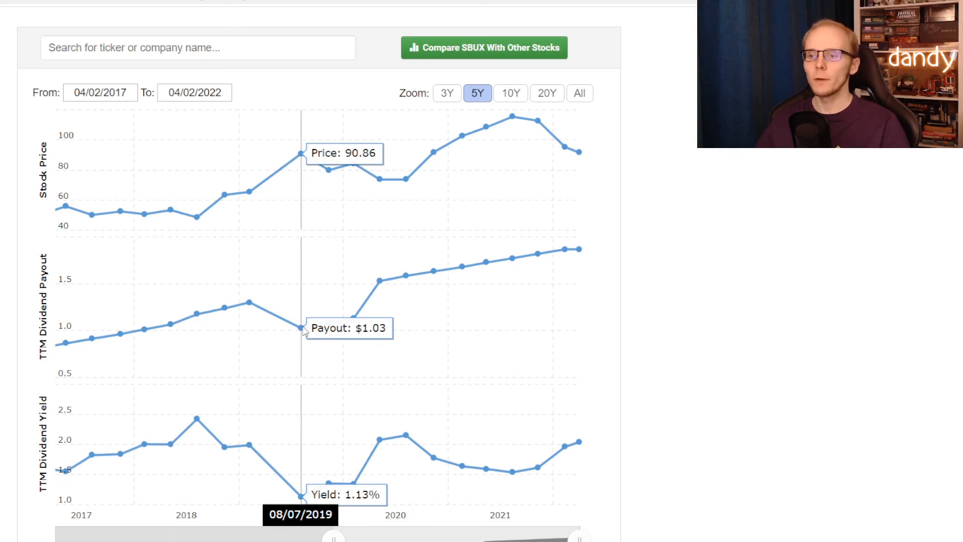
{"action": "mouse_move", "coordinate": [405, 329]}
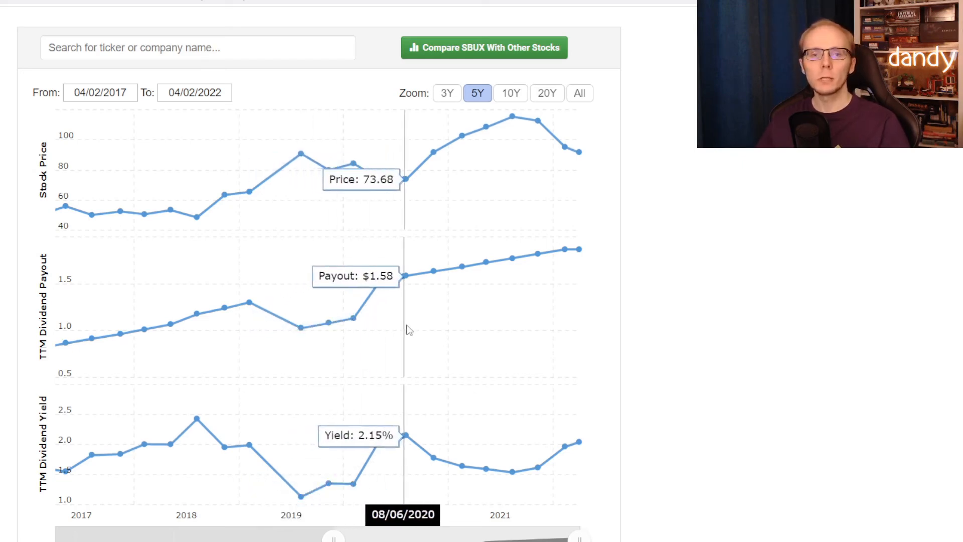
{"action": "mouse_move", "coordinate": [559, 289]}
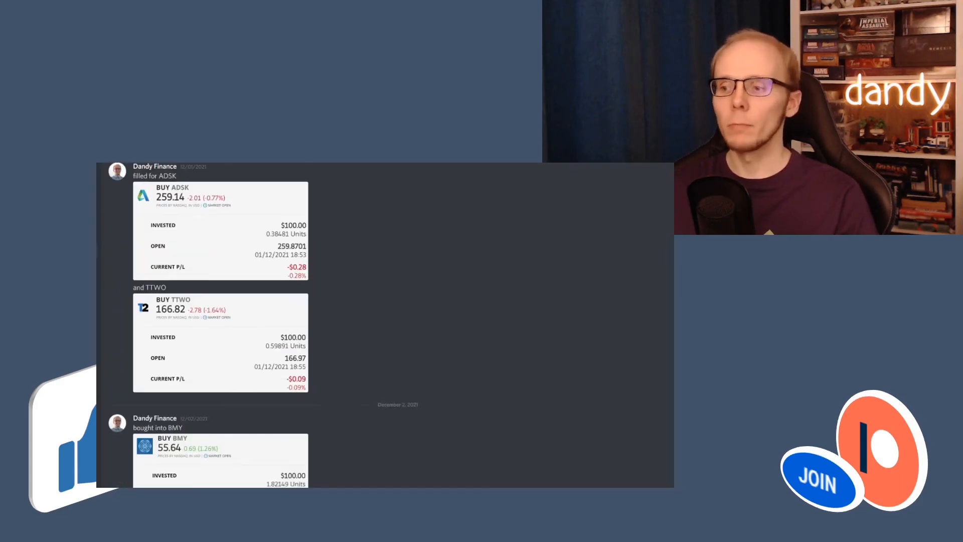
{"action": "scroll", "scroll_direction": "down", "scroll_amount": 3}
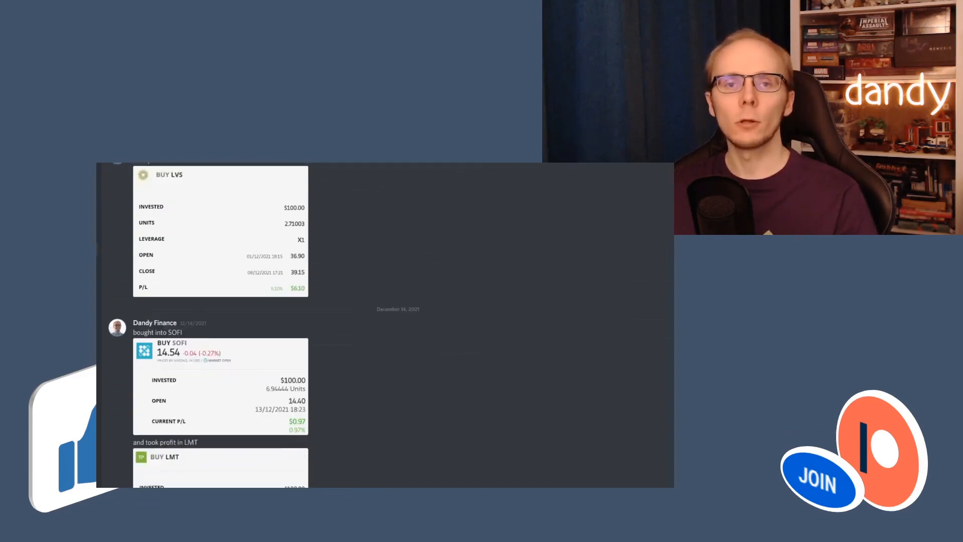
{"action": "scroll", "scroll_direction": "down", "scroll_amount": 3}
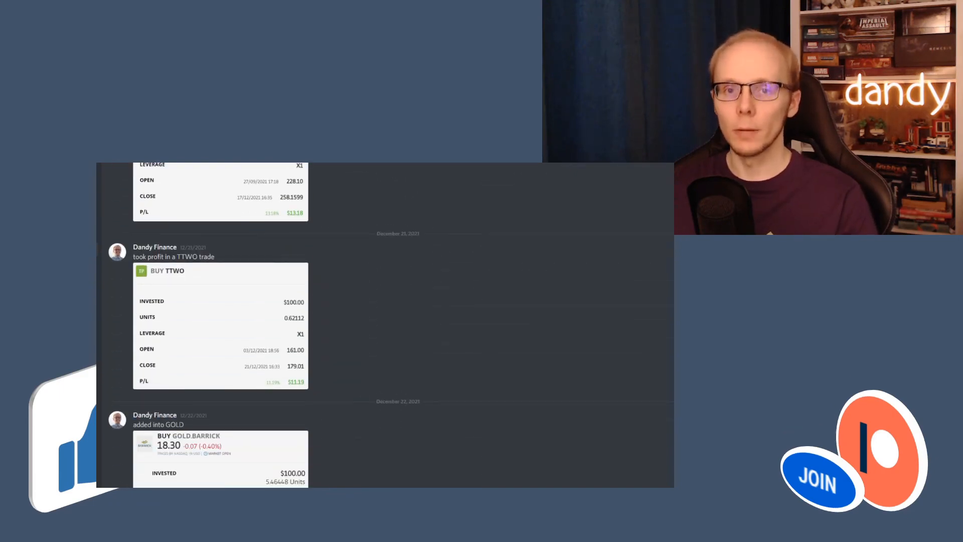
{"action": "scroll", "scroll_direction": "down", "scroll_amount": 3}
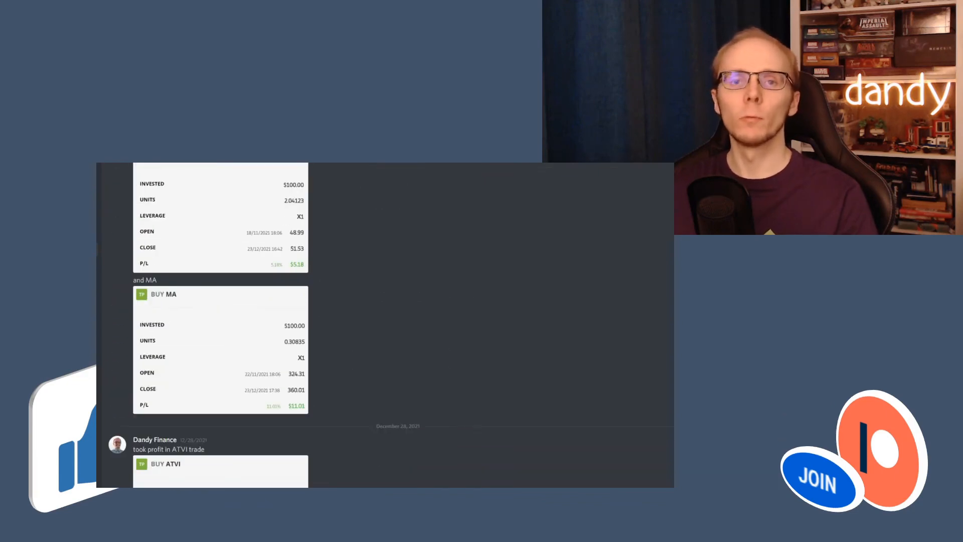